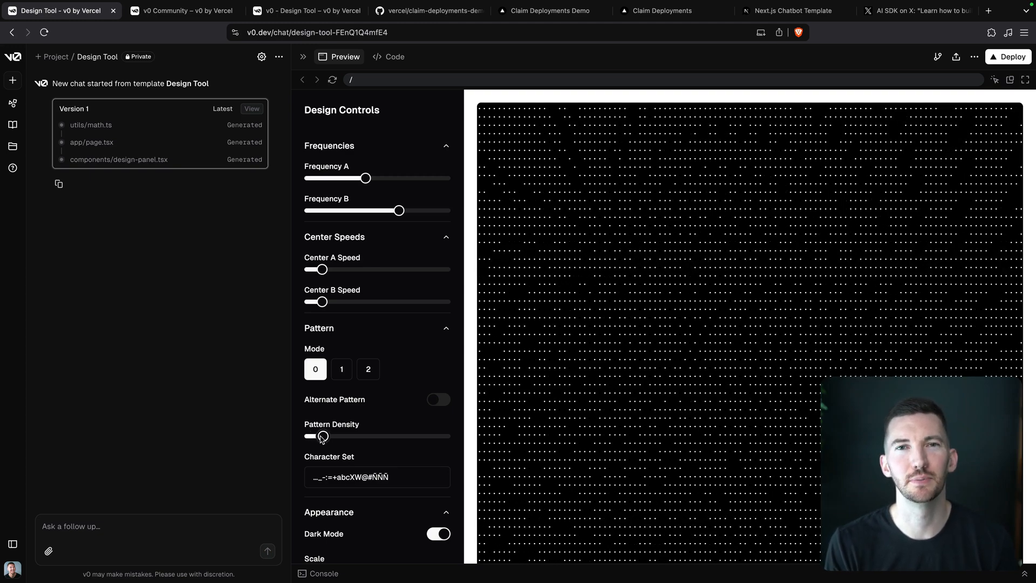
- Raise the Design Tool's pattern density and open the deployed app in its own tab
left_click_drag(323, 435, 363, 435)
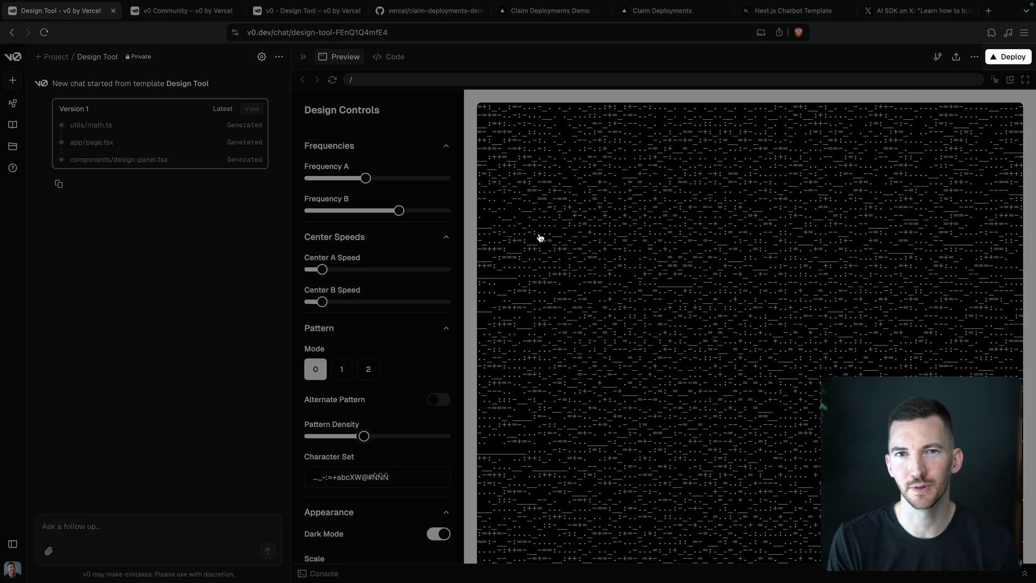
left_click(1009, 58)
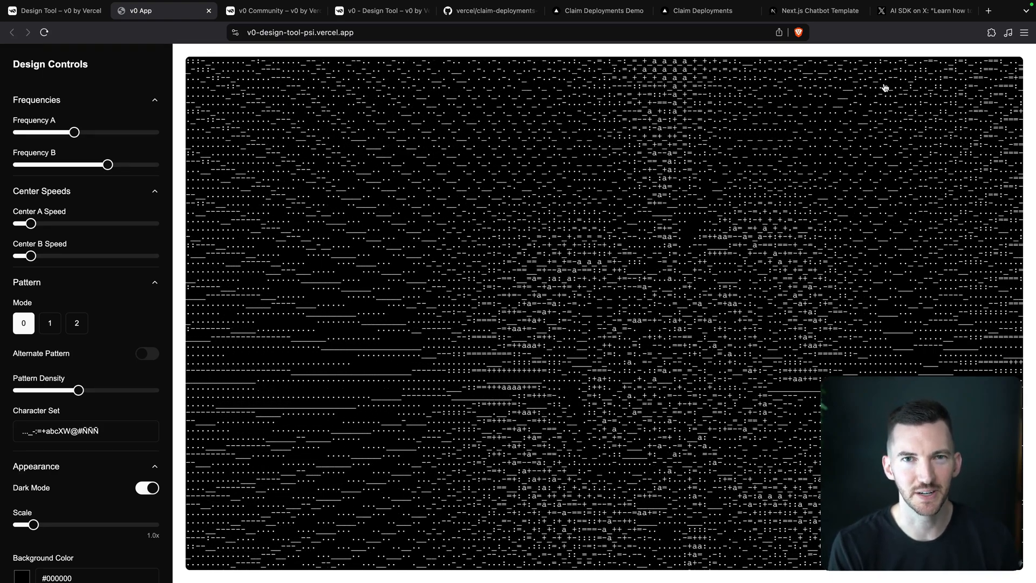
- Deploy the Next.js template from the Claim Deployments Demo and start claiming the ready deployment
left_click(598, 11)
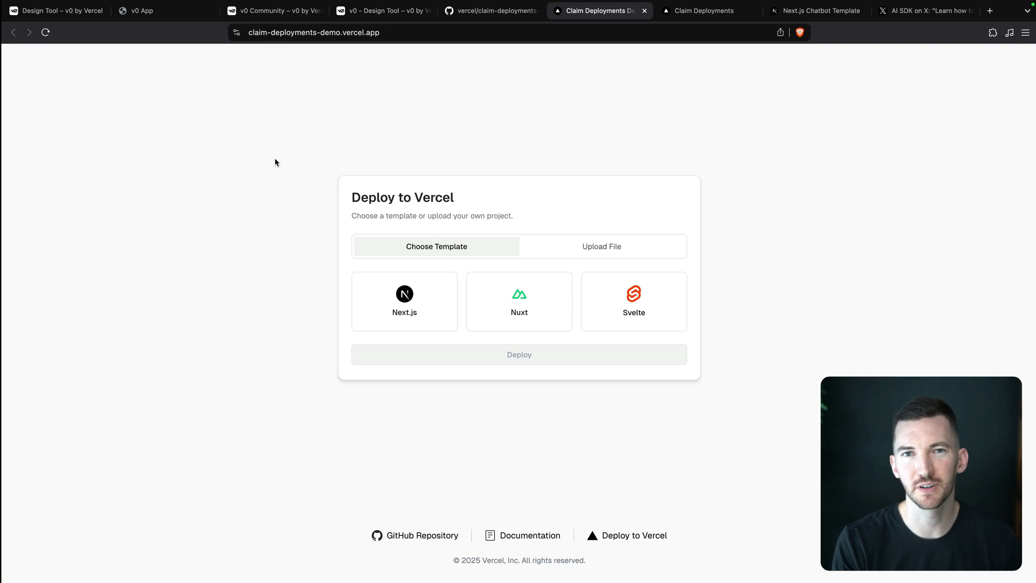
left_click(403, 301)
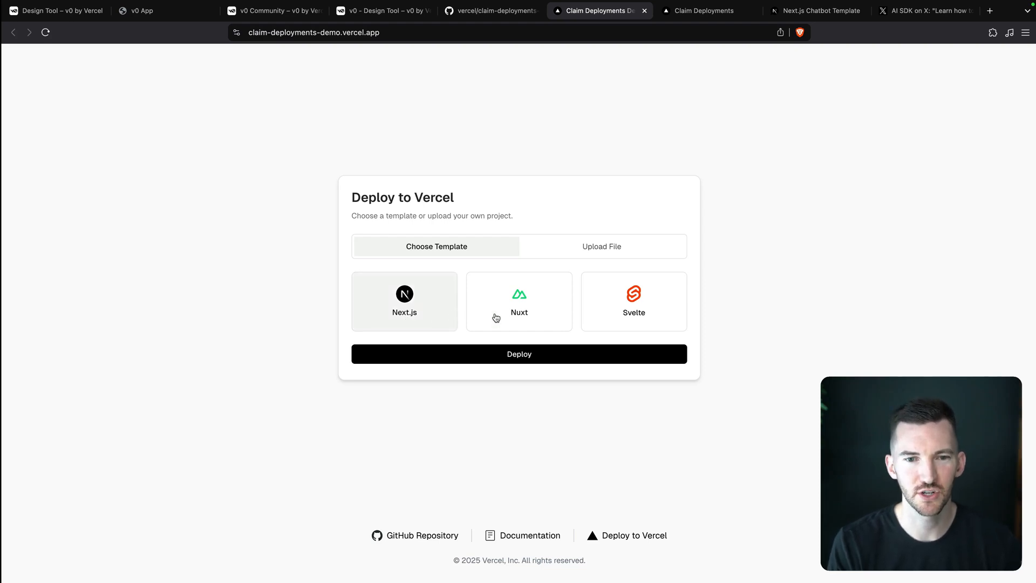
mouse_move(686, 326)
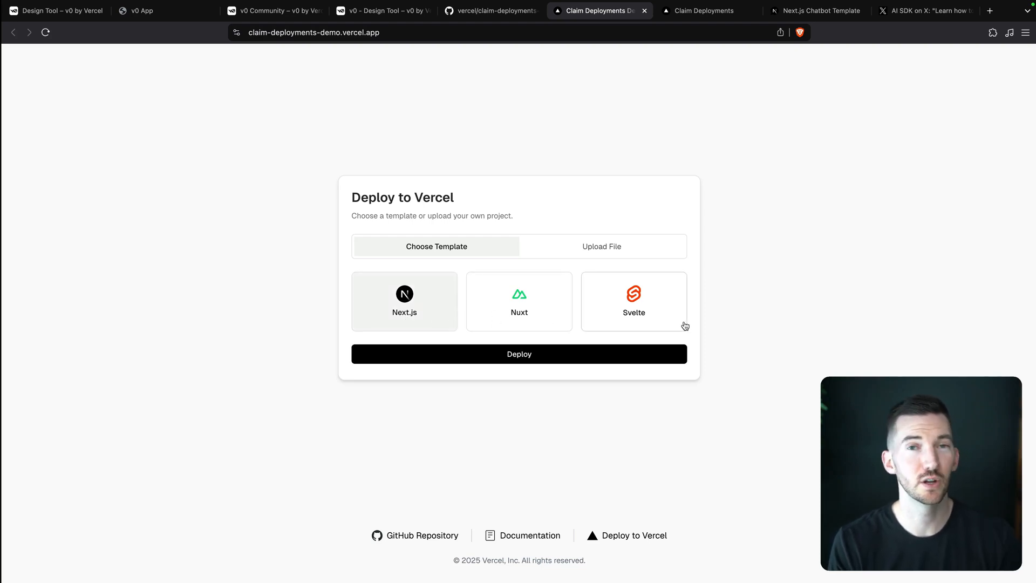
left_click(520, 354)
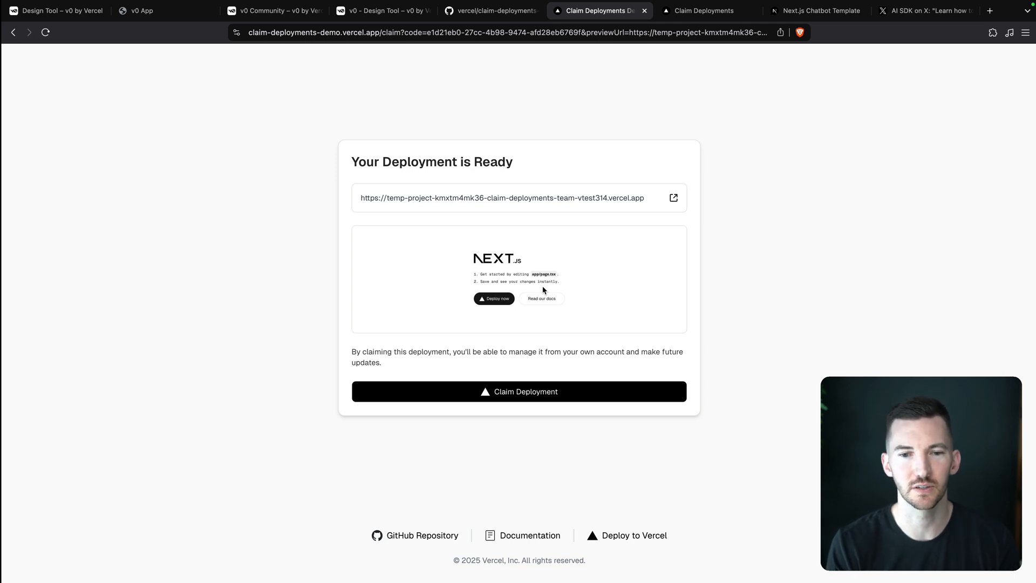
left_click(519, 391)
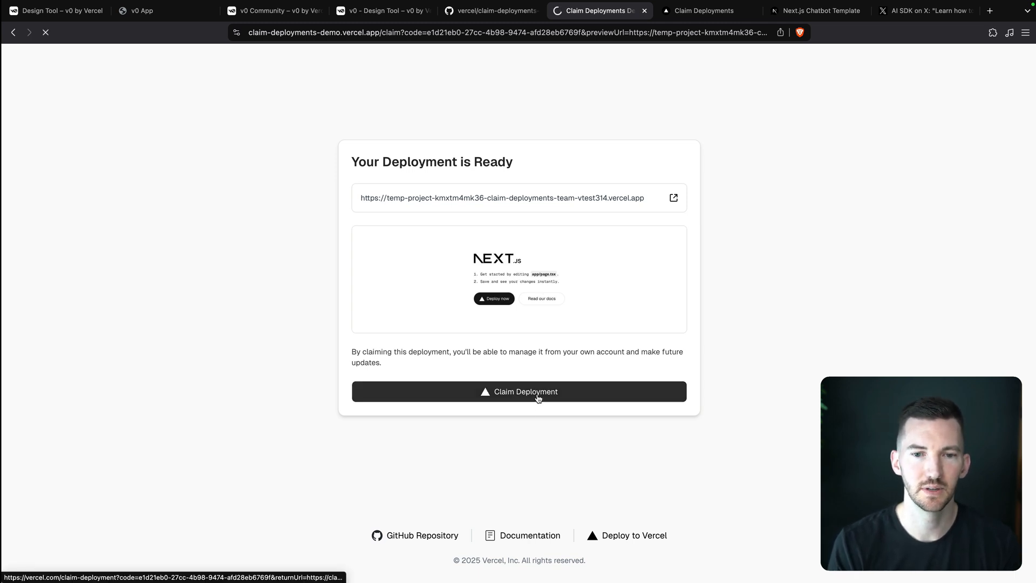
- Transfer the deployment into the chosen team as temp-project-kmxtm4mk36 and go to its project dashboard
left_click(519, 391)
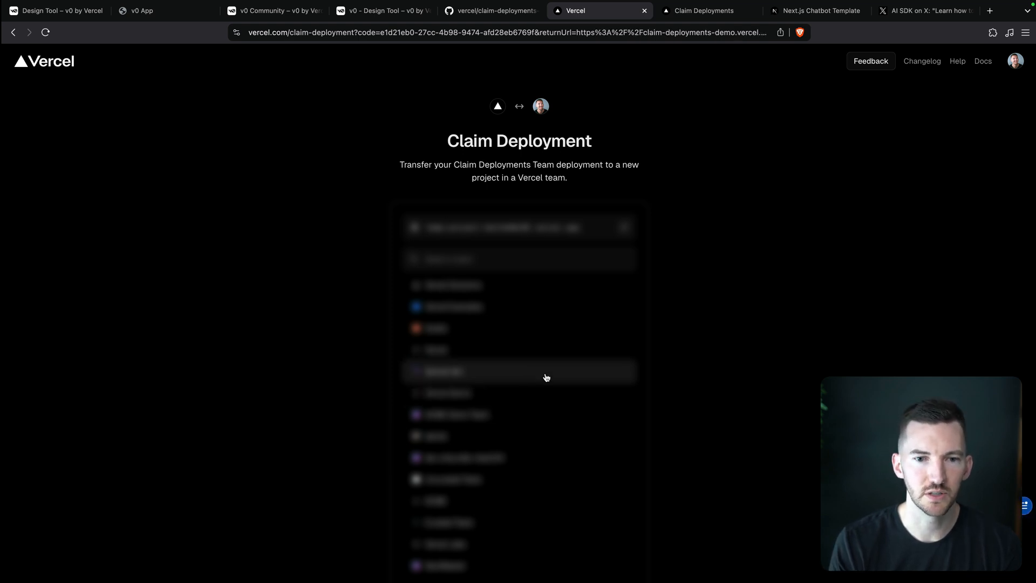
scroll("down", 3)
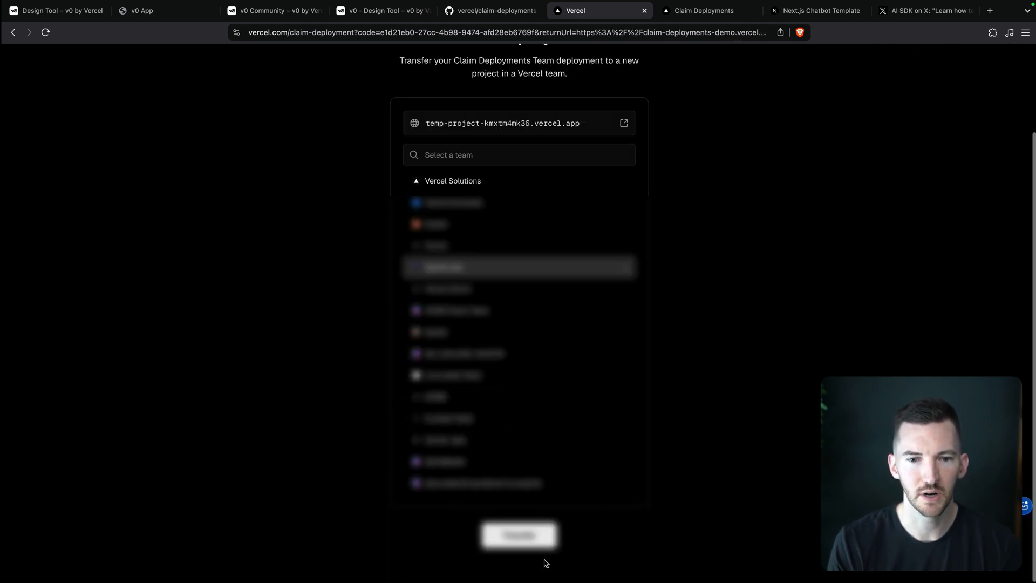
left_click(519, 535)
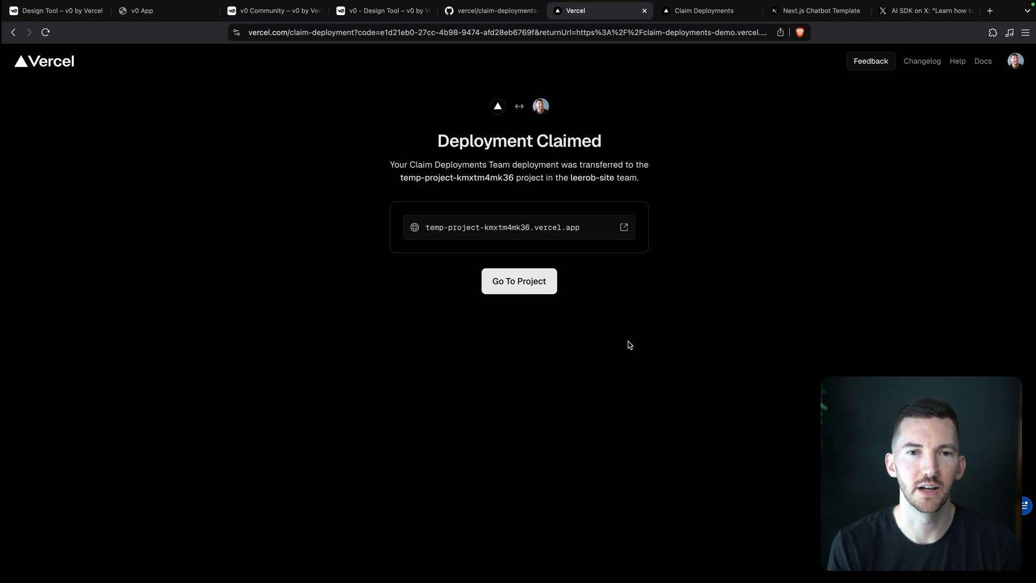
mouse_move(519, 281)
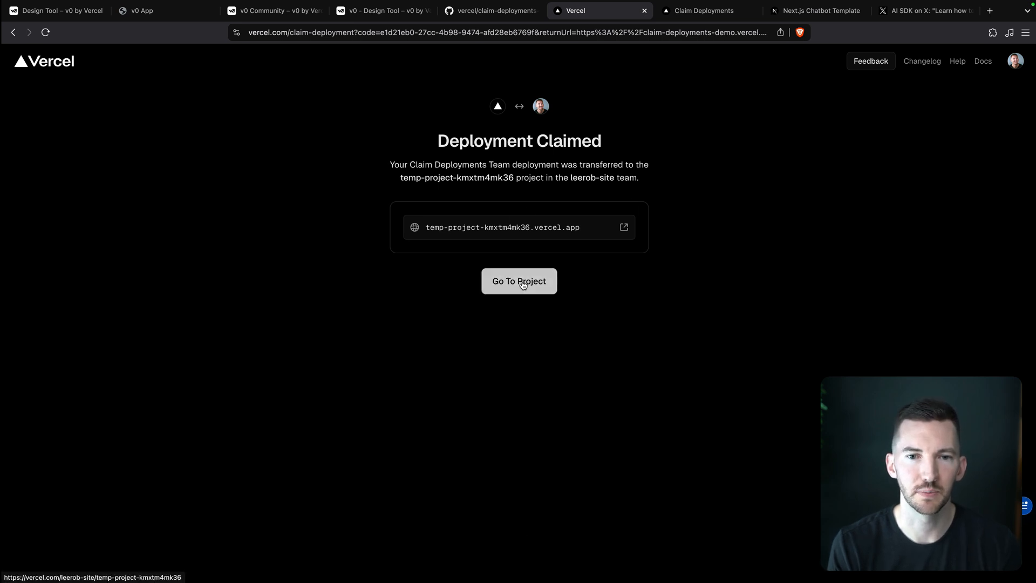
left_click(519, 280)
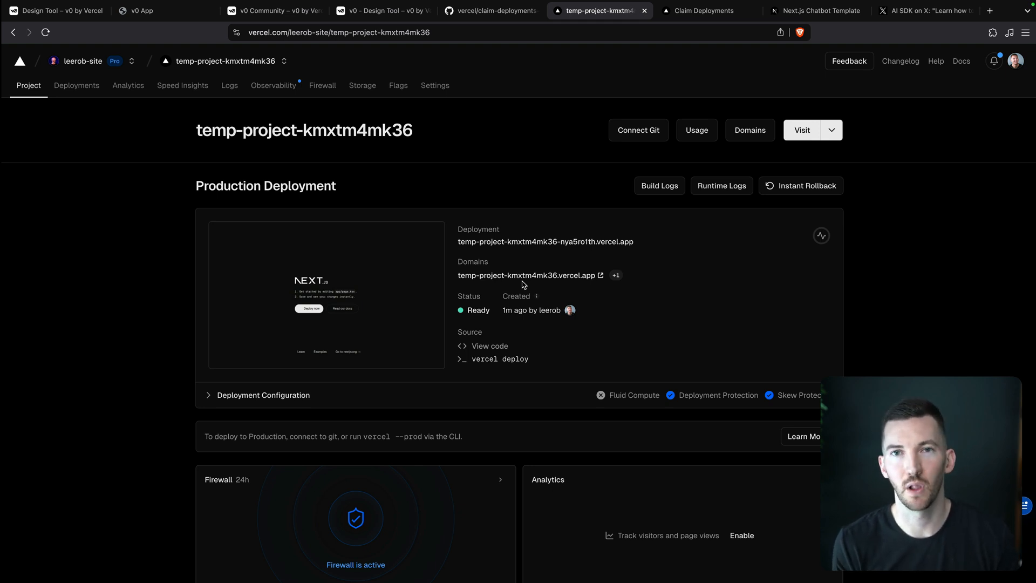
- Switch from the project dashboard to the Claim Deployments documentation tab
left_click(702, 11)
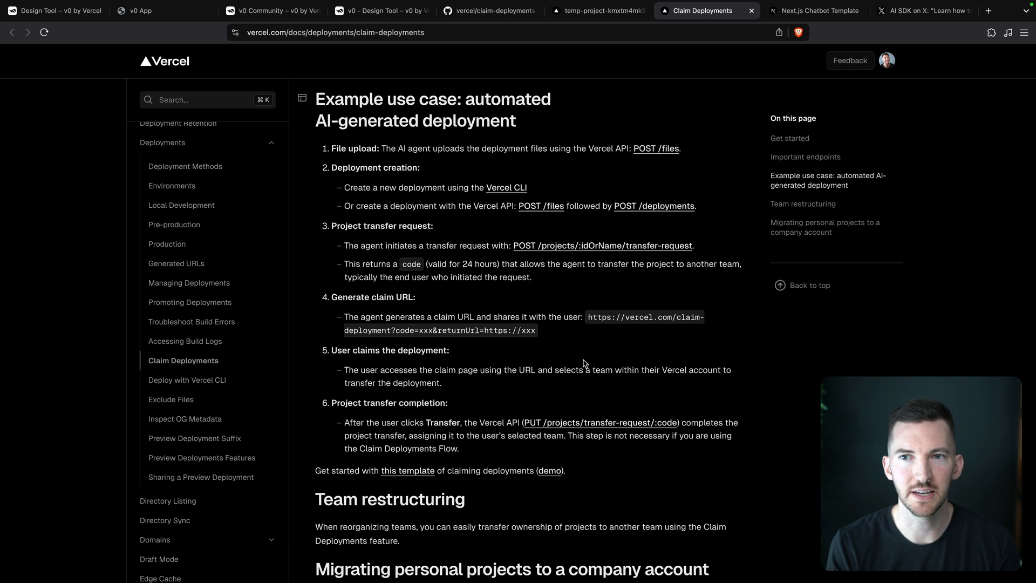
- Leave the Claim Deployments docs for the Next.js Chatbot Template tab
left_click(816, 11)
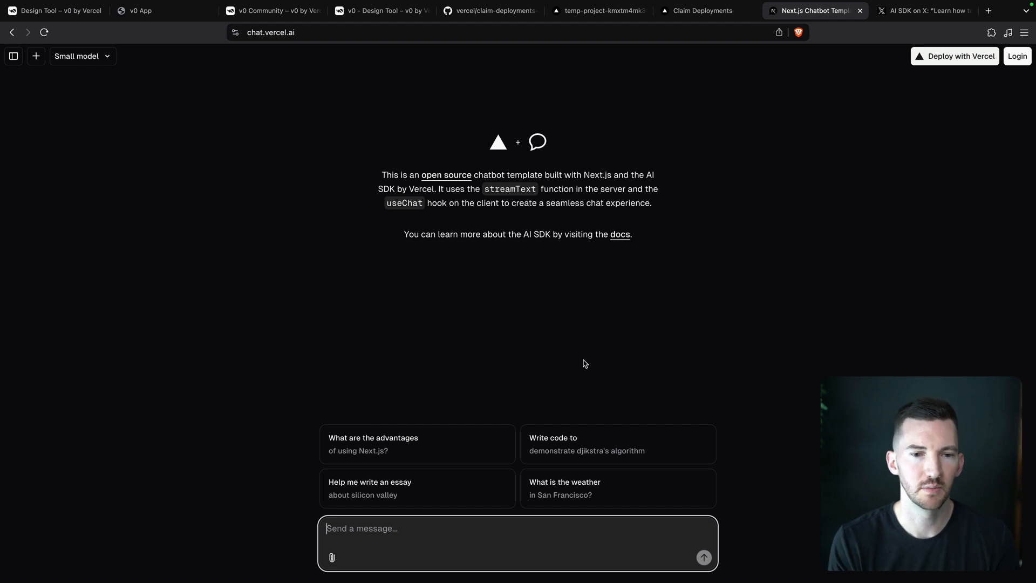
left_click(417, 444)
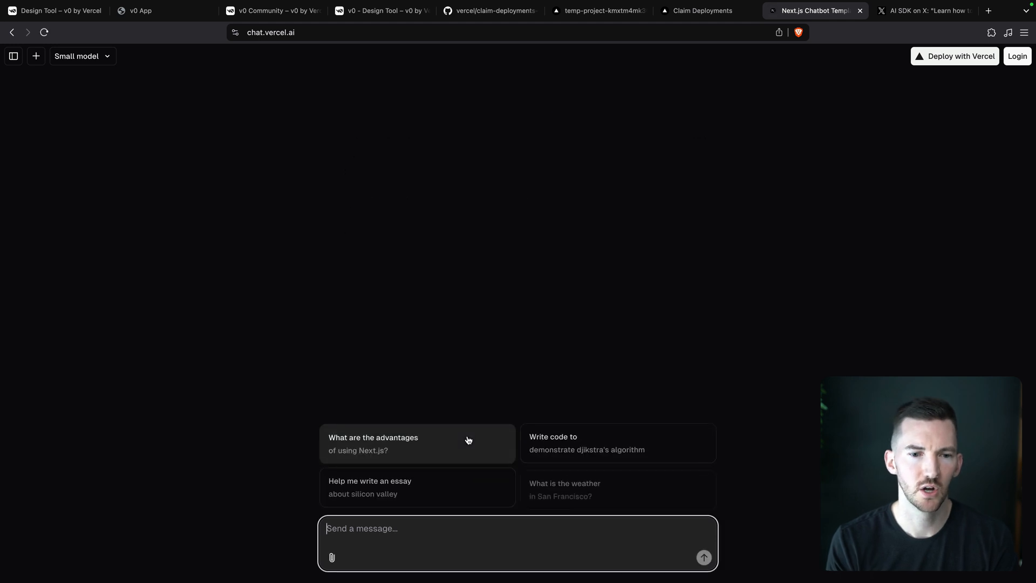
- Ask the chatbot for Dijkstra's algorithm code and run the generated document in the console
left_click(416, 487)
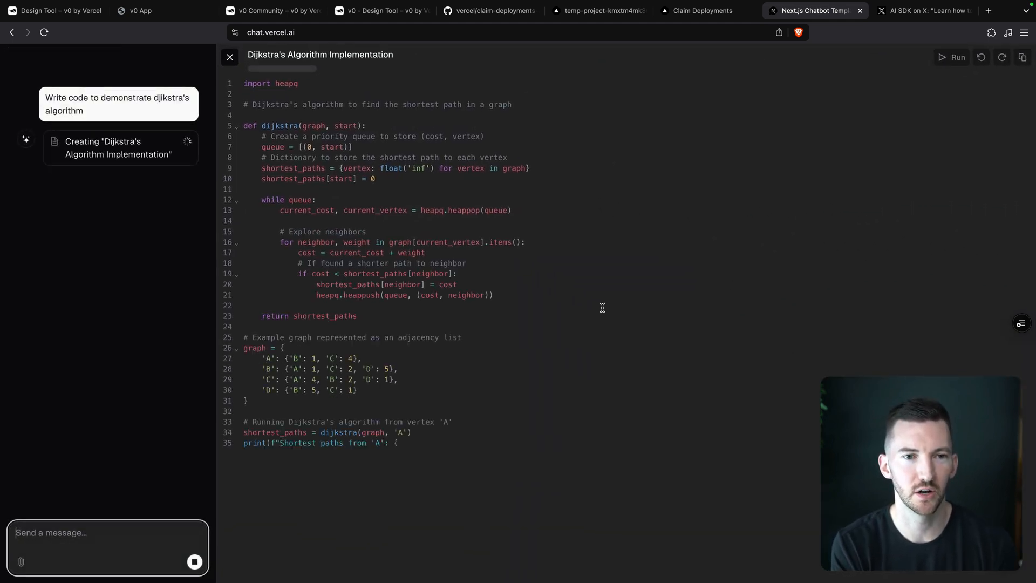
left_click(957, 58)
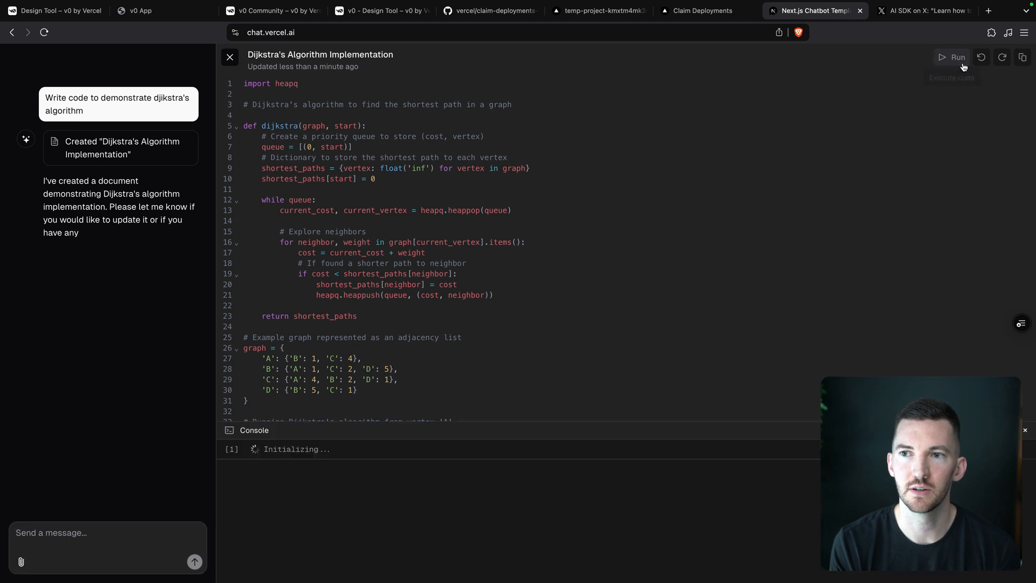
left_click(957, 57)
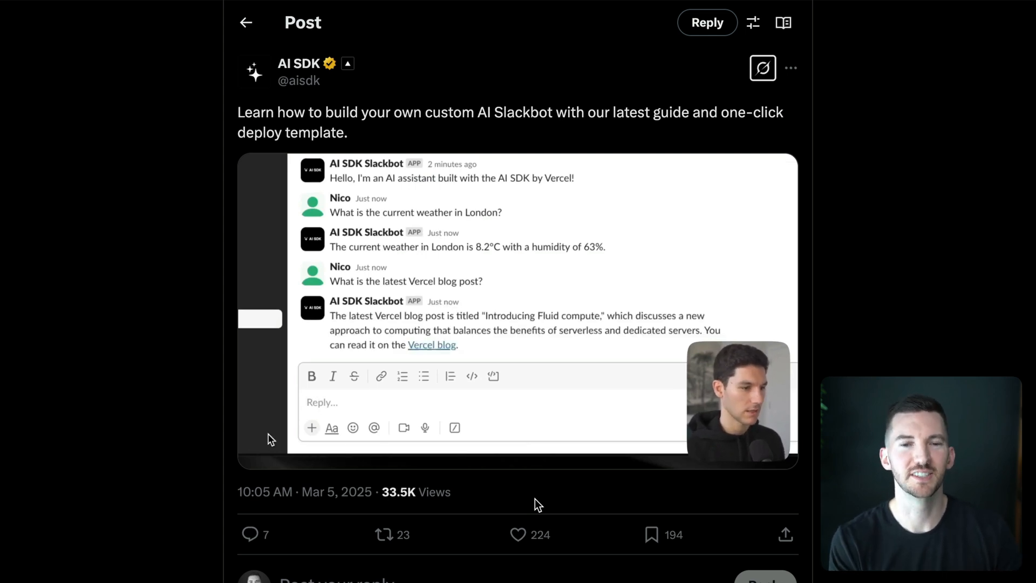
mouse_move(551, 322)
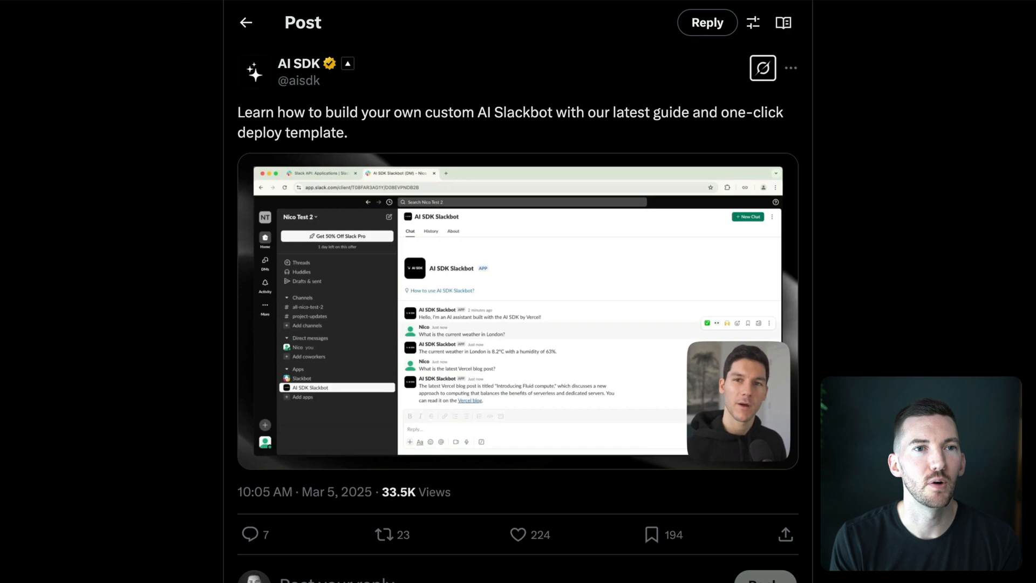
- Return from the AI SDK Slackbot post on X to the v0 community Design Tool tab
left_click(271, 11)
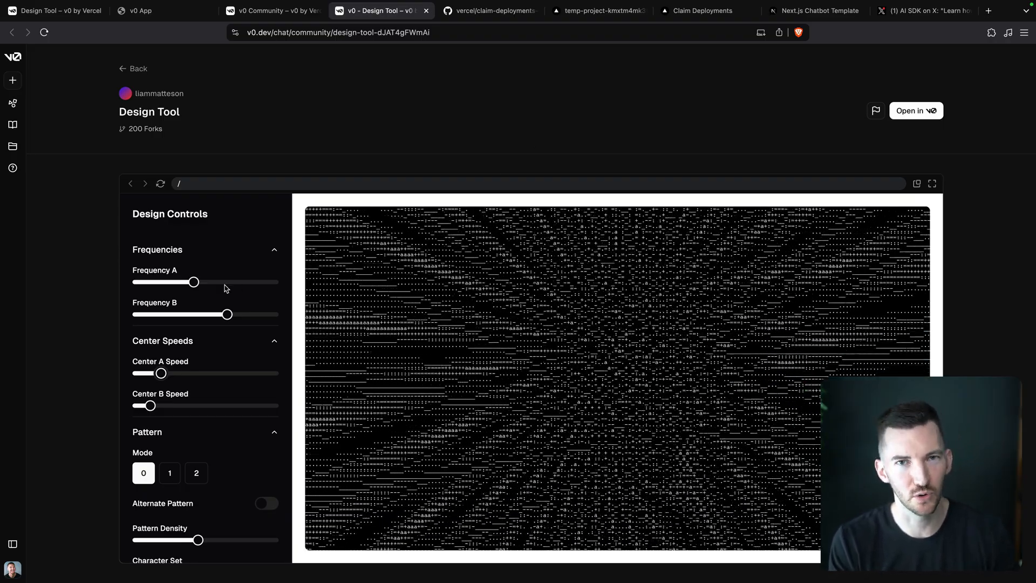
- Lower the pattern frequencies and density, set mode 2, then return to the Claim Deployments Demo tab
left_click_drag(193, 281, 165, 282)
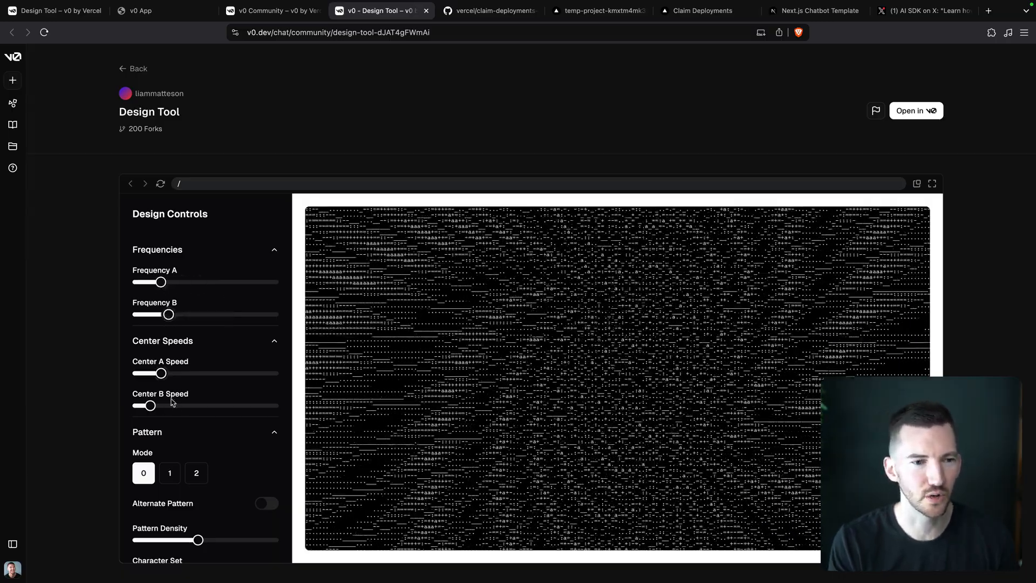
left_click(170, 473)
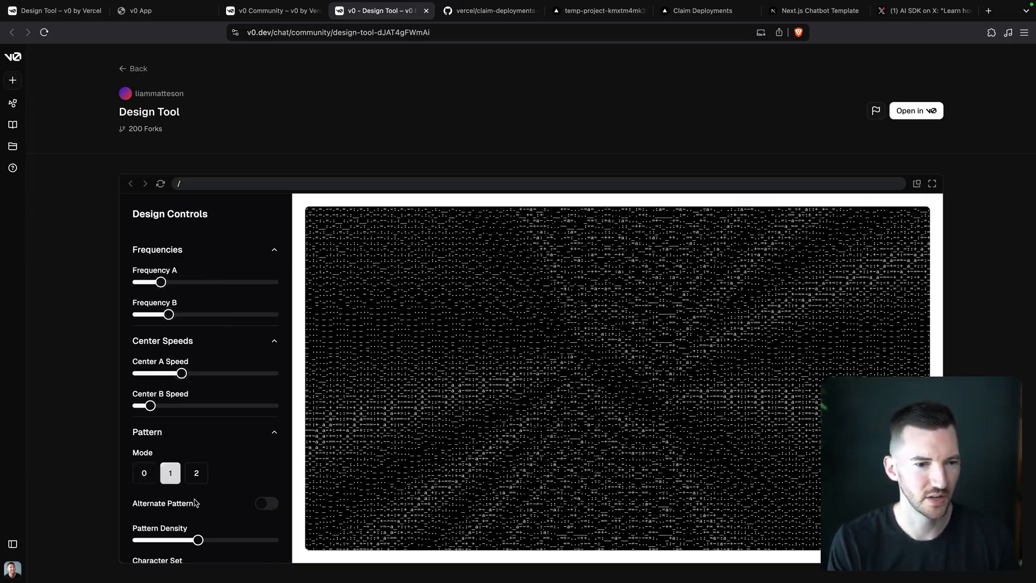
left_click_drag(199, 540, 156, 526)
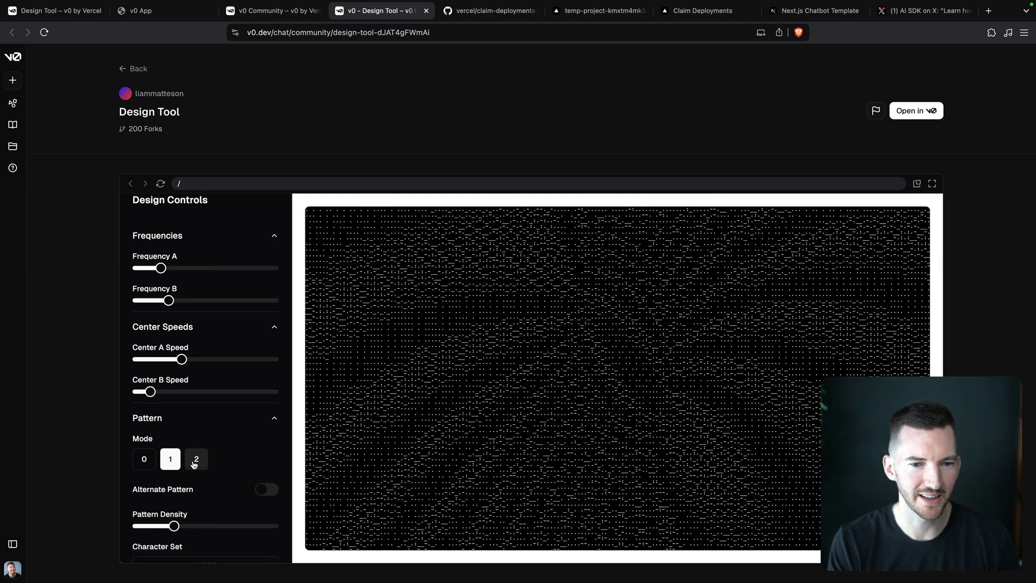
left_click(196, 459)
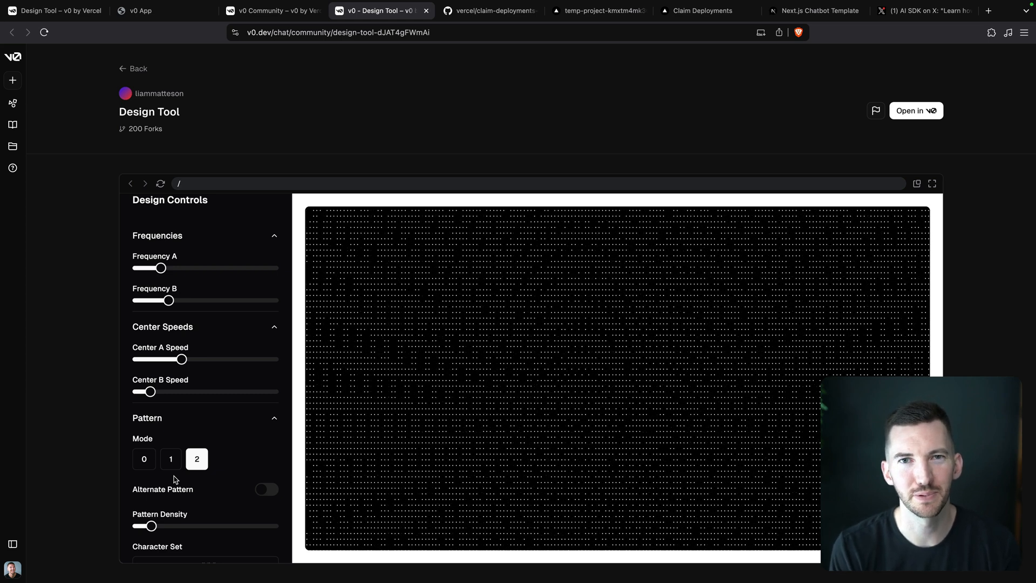
left_click(538, 11)
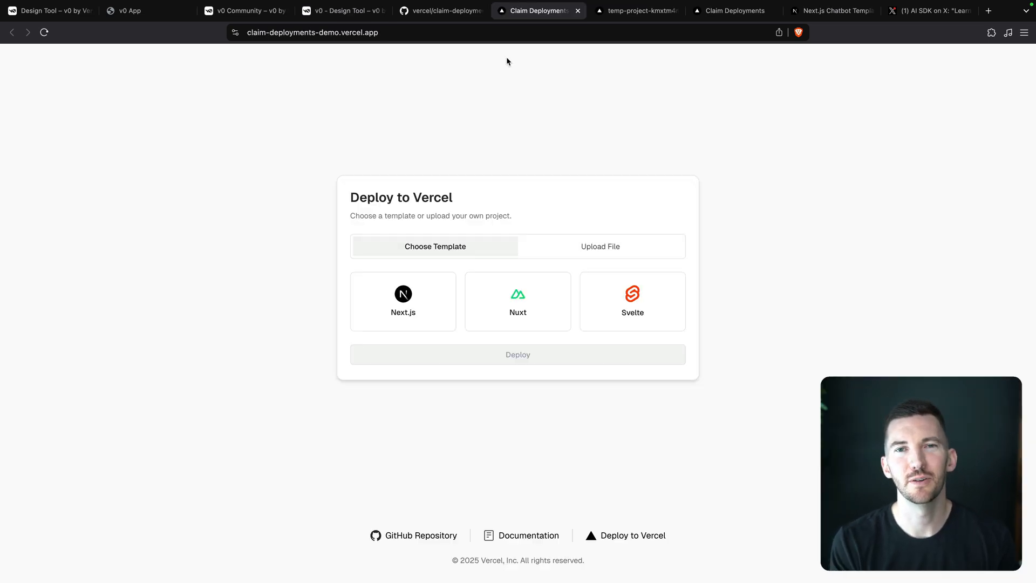